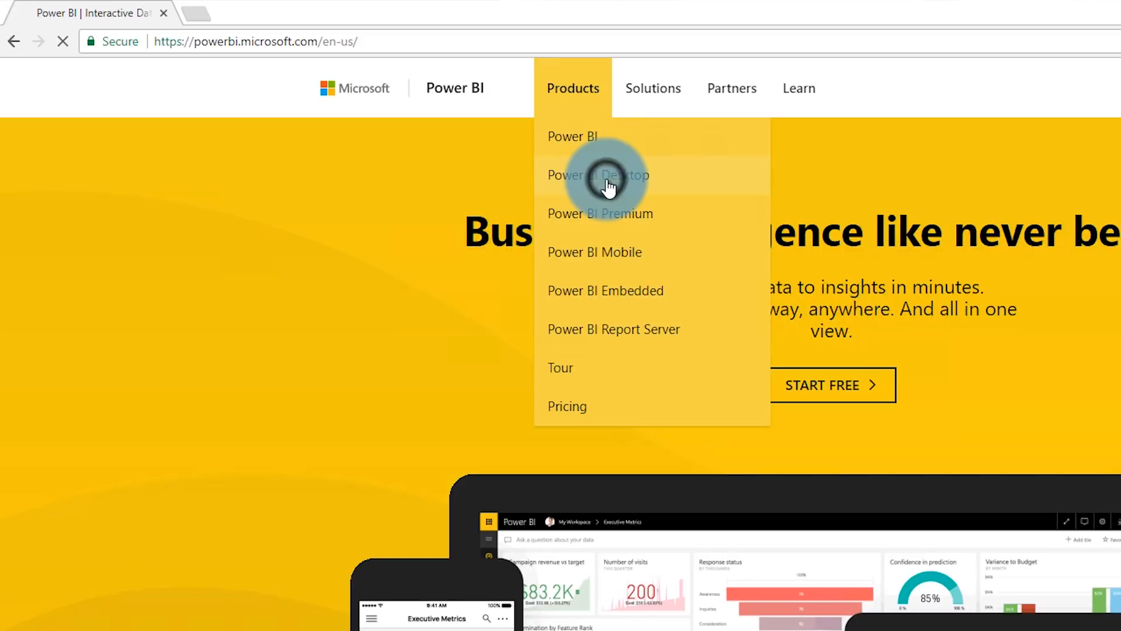
Navigate to the Power BI Desktop product page from the Products menu on powerbi.com
click(599, 175)
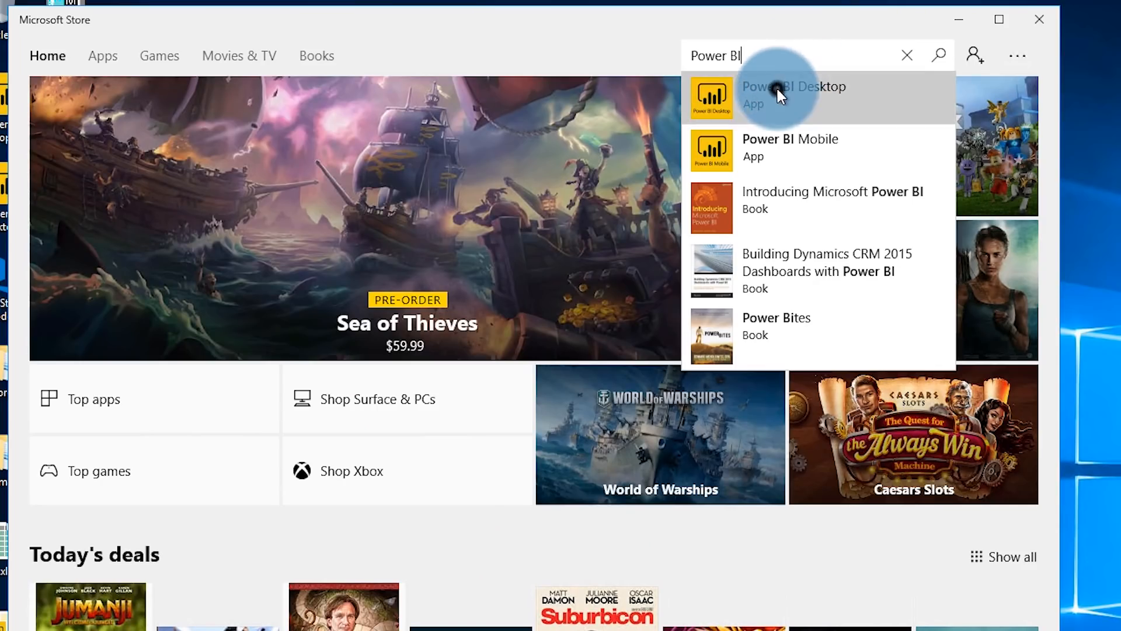
Get the free Power BI Desktop app from its Microsoft Store listing
click(790, 94)
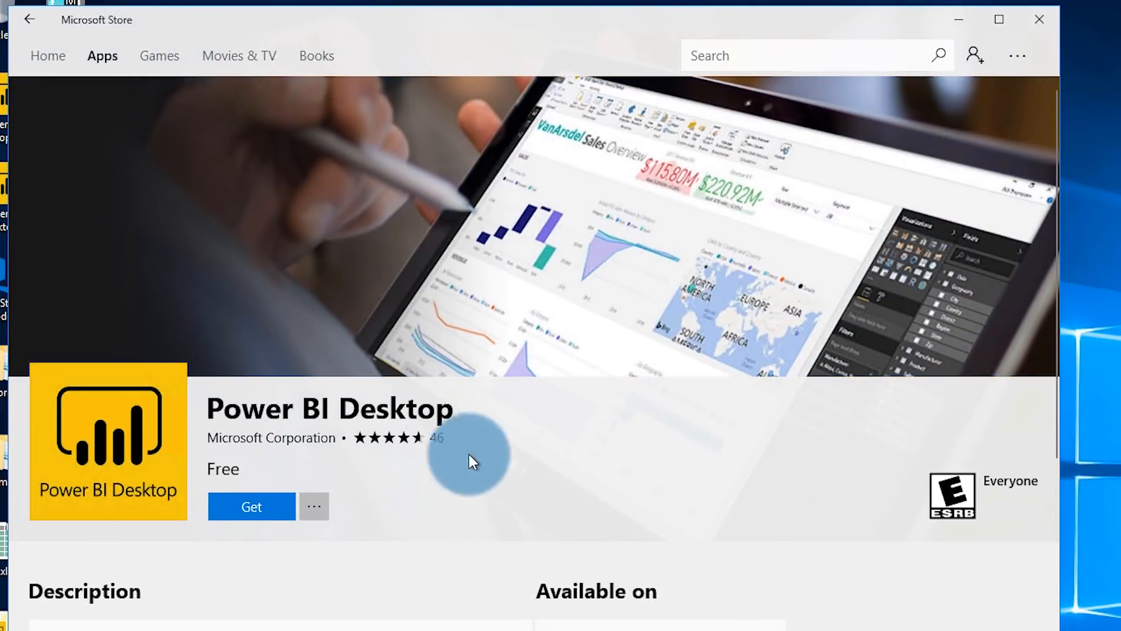
click(252, 507)
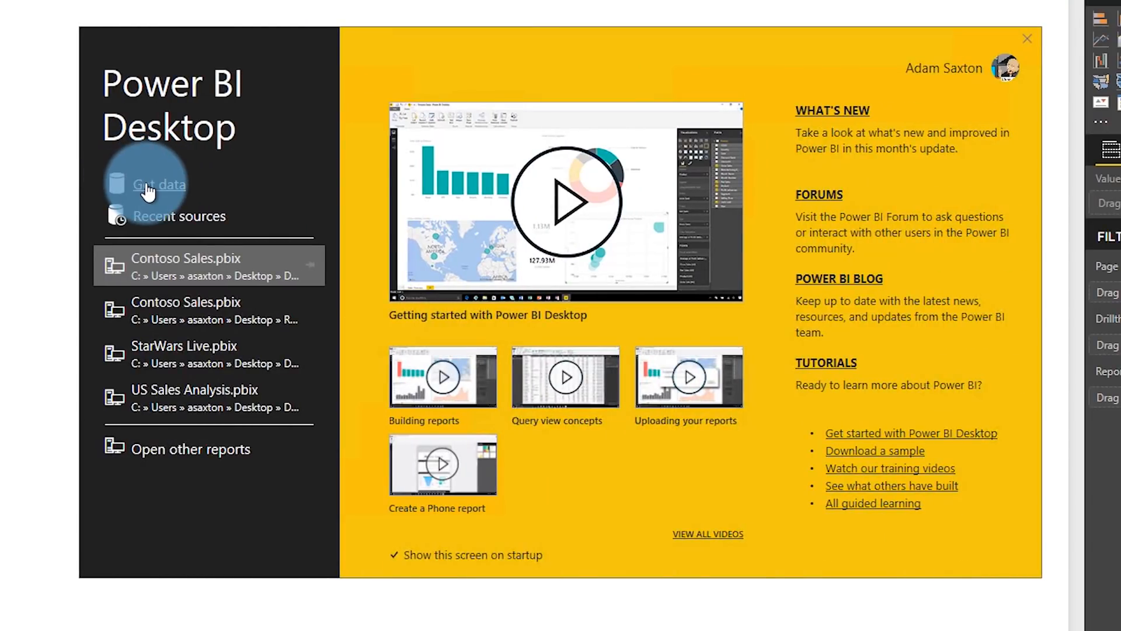
Start a new Get Data import and choose SQL Server database as the source
click(157, 184)
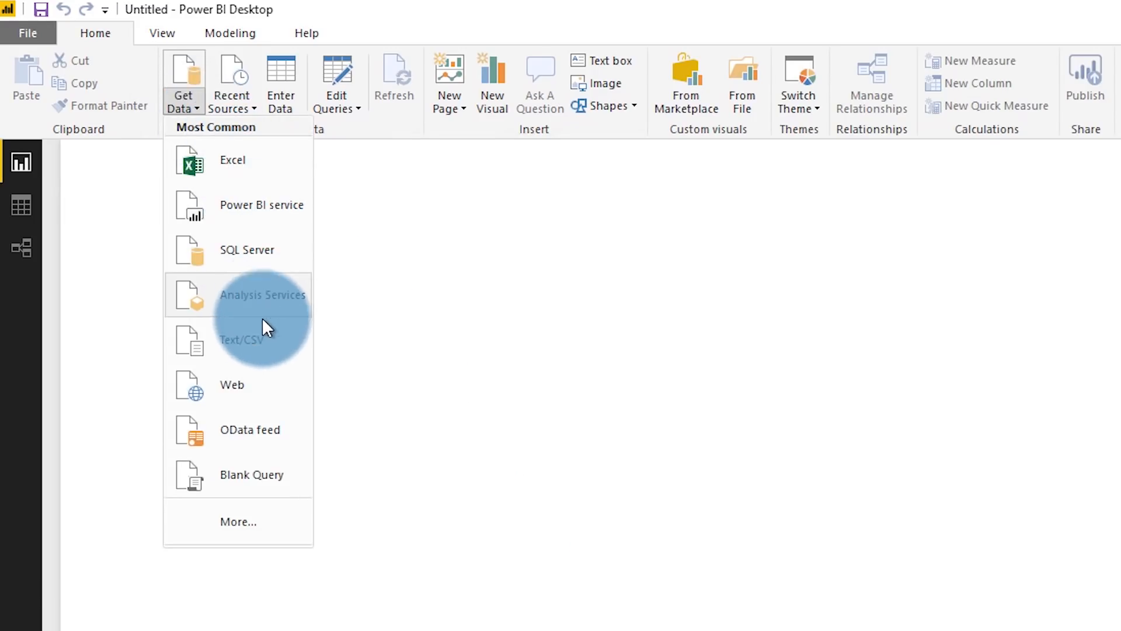
click(239, 521)
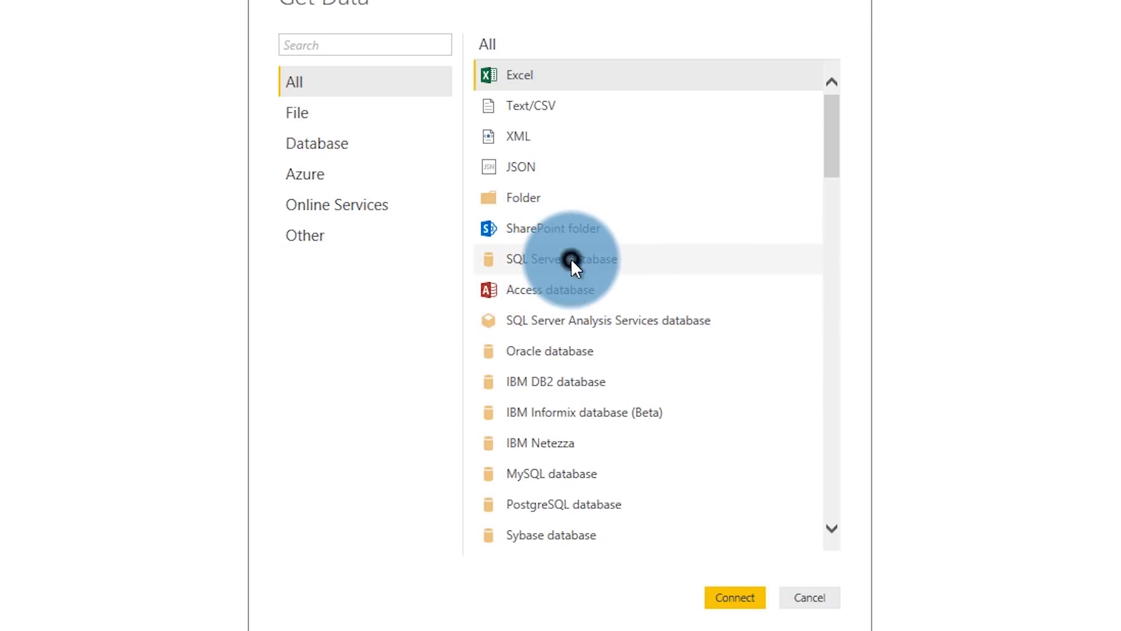
click(734, 598)
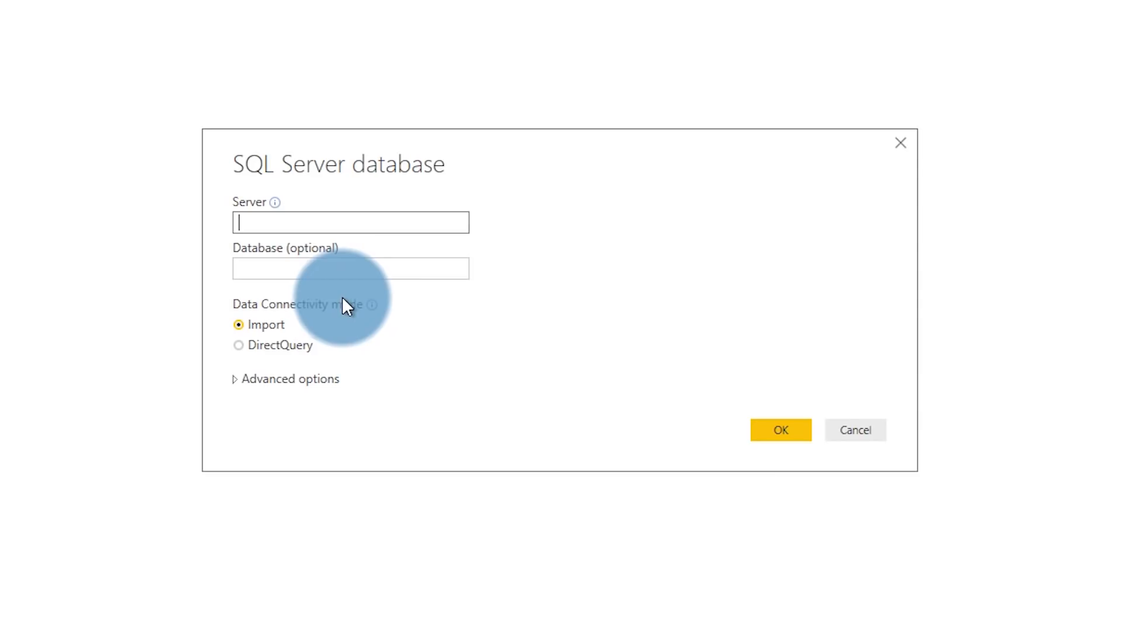
Connect to AdventureWorksDW2014 with Windows credentials and edit FactInternetSales before loading
click(779, 430)
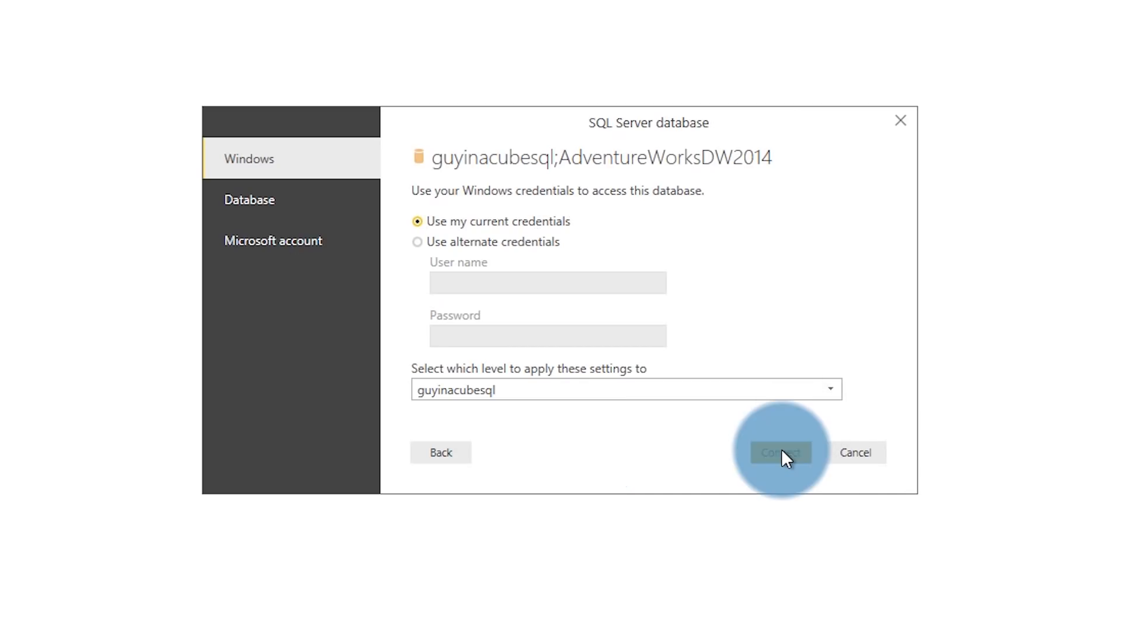
click(779, 452)
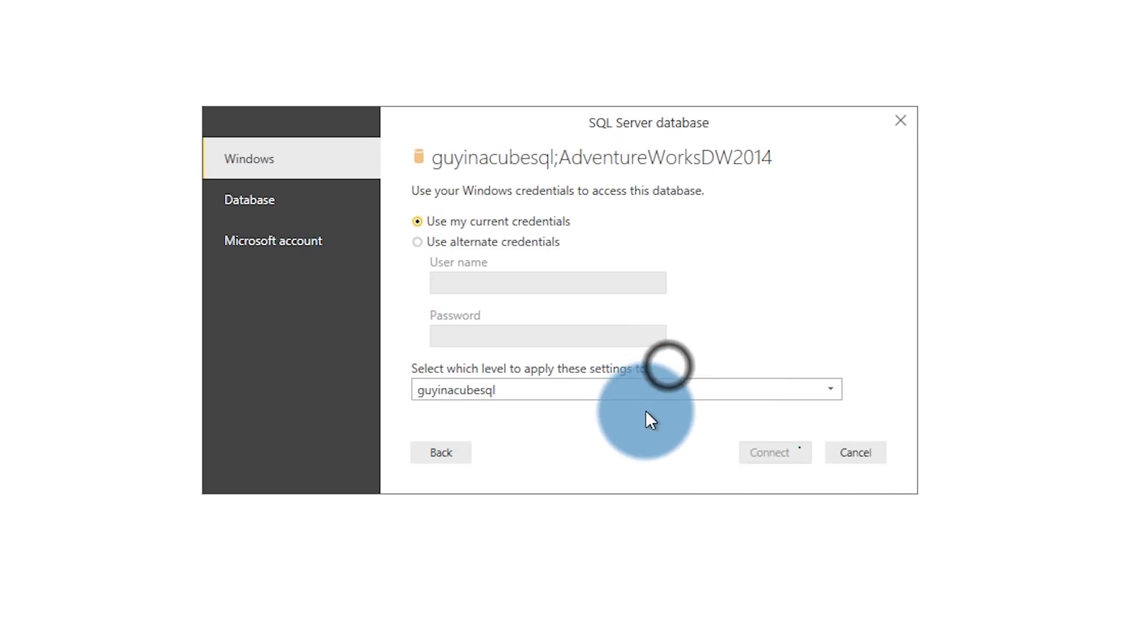
click(769, 452)
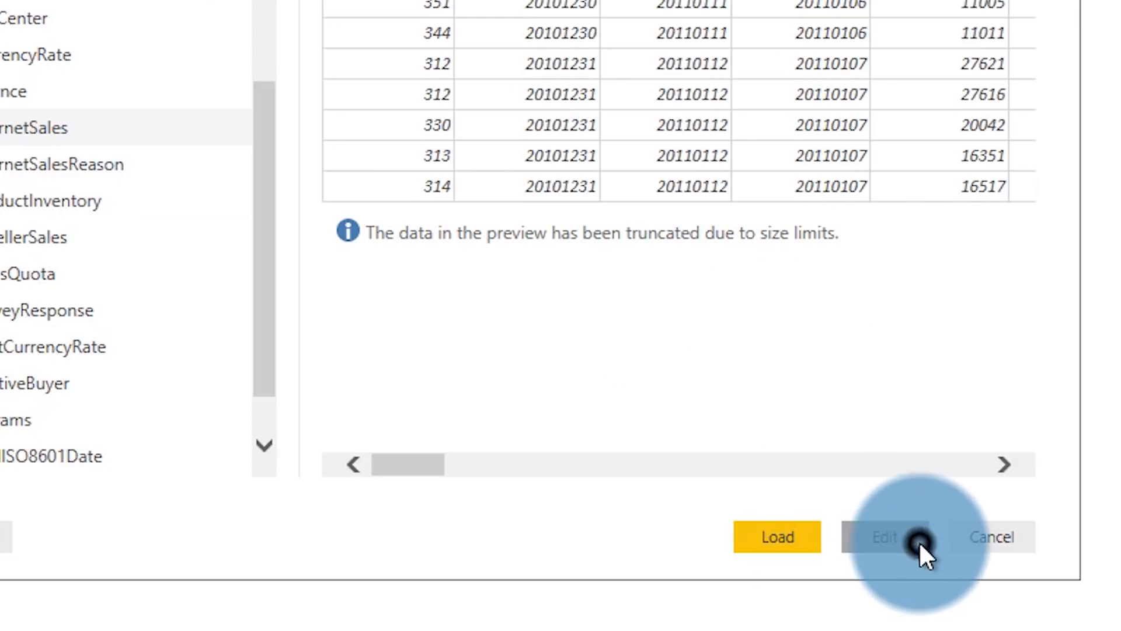
click(884, 537)
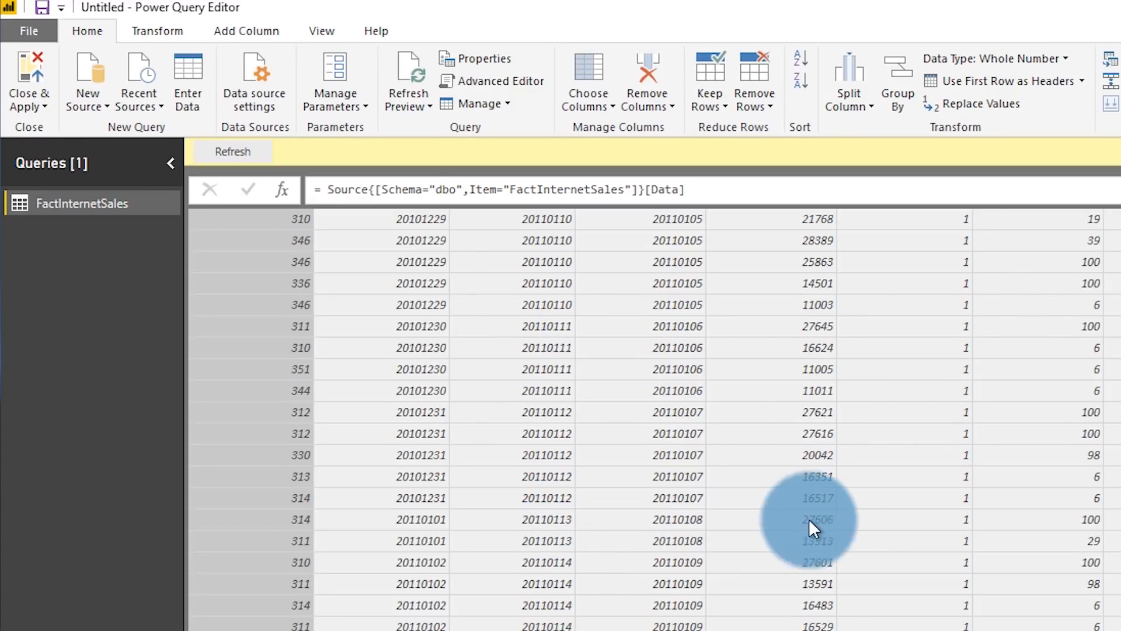
mouse_move(857, 525)
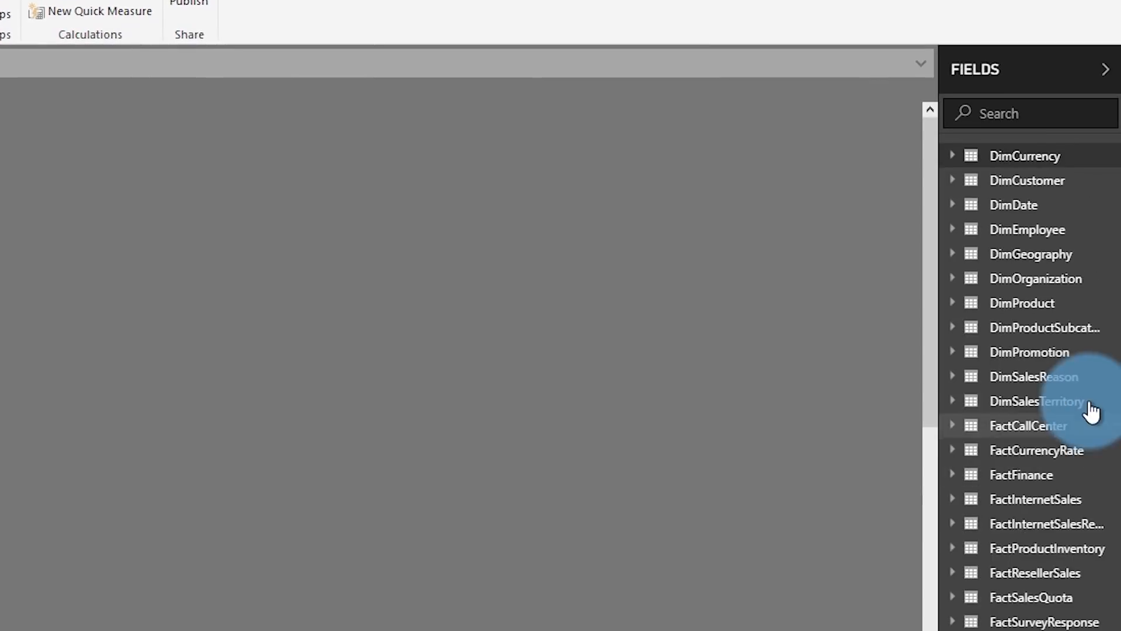
mouse_move(1030, 545)
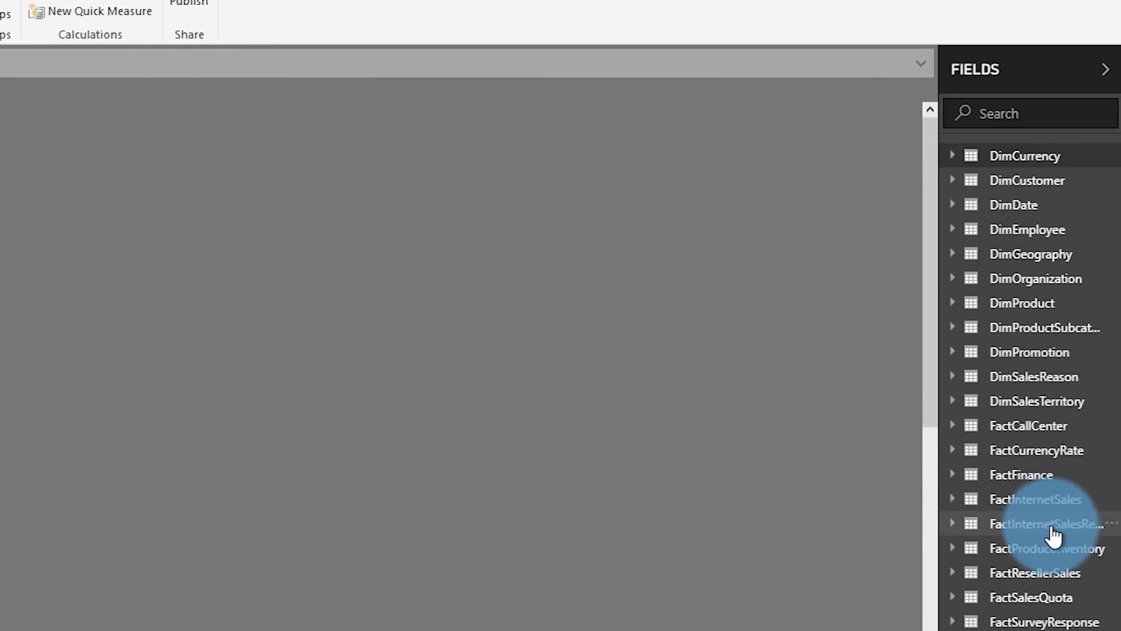
click(1034, 499)
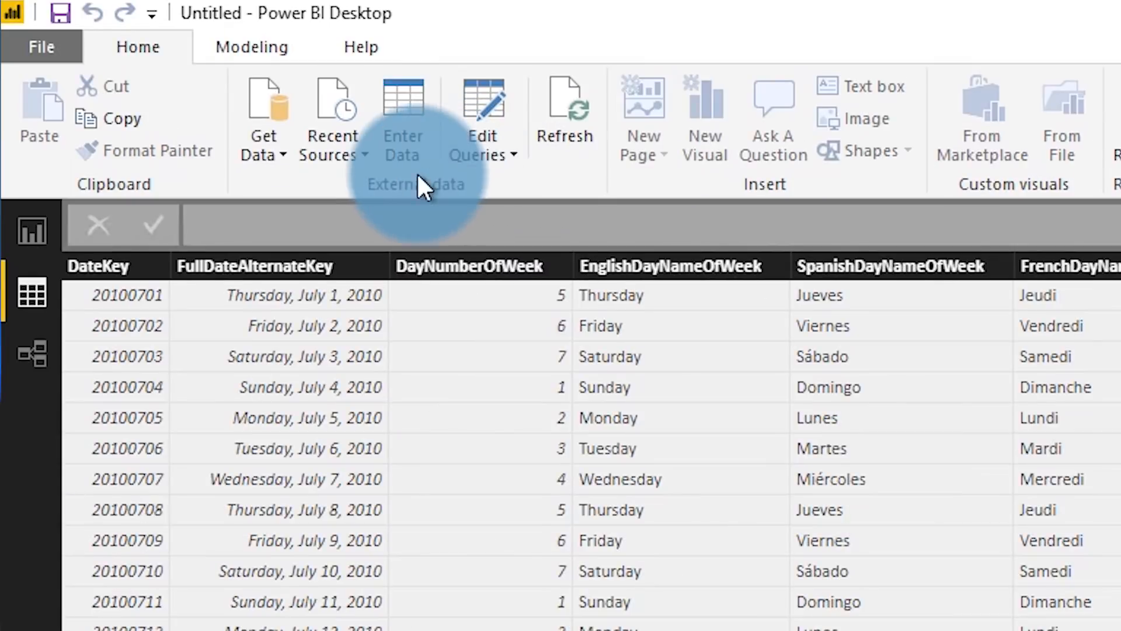
click(252, 47)
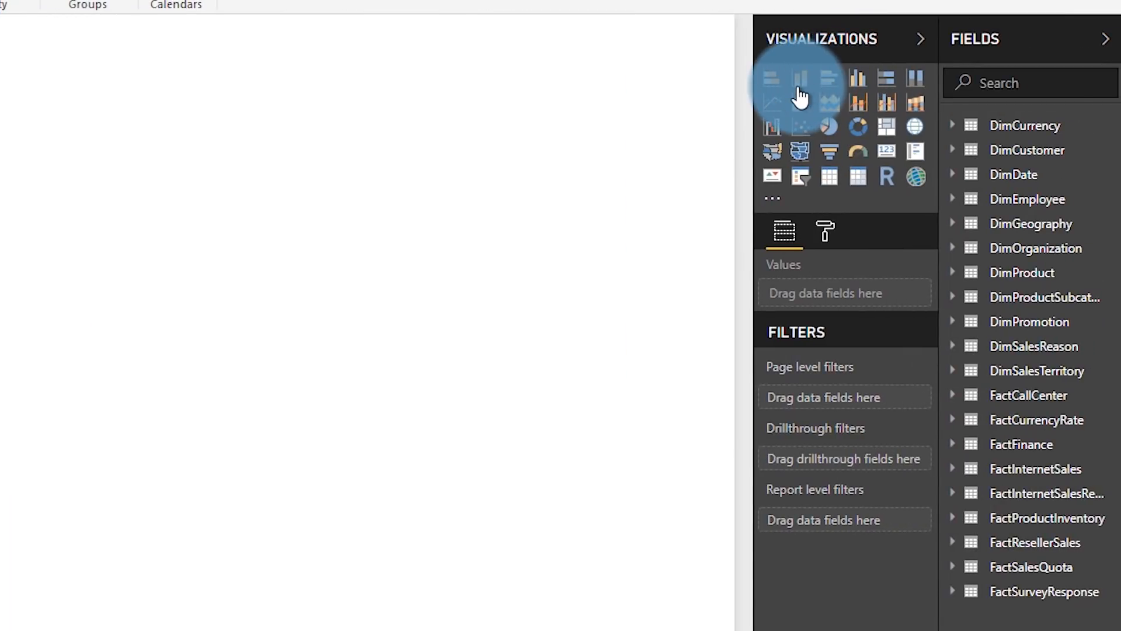
Add a clustered column chart and expand the FactInternetSales fields to fill it
click(800, 77)
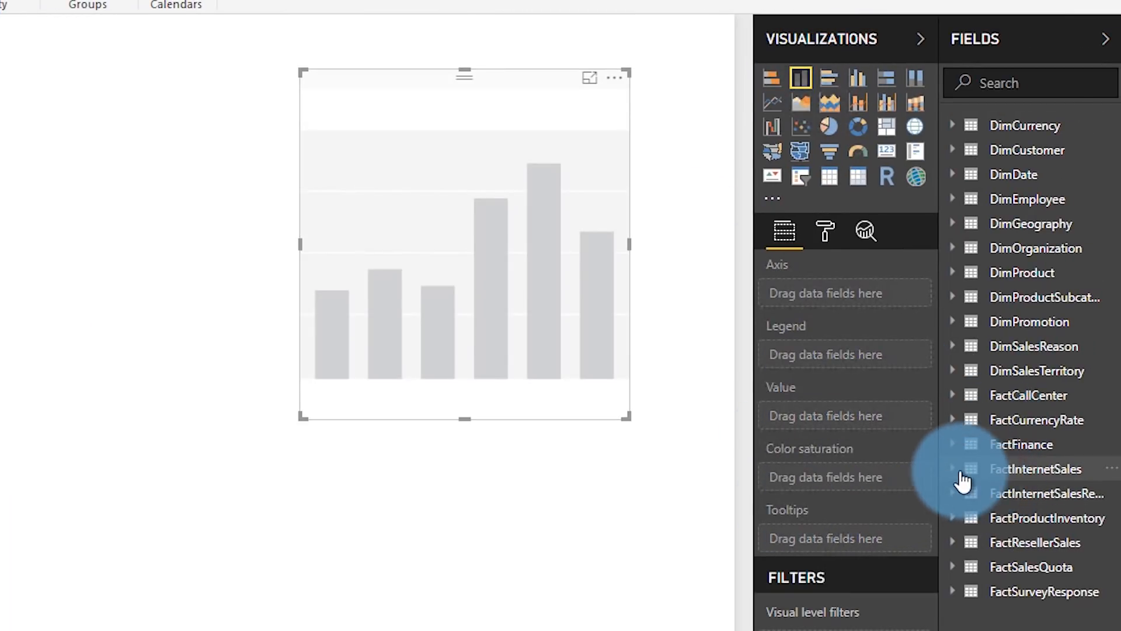
click(957, 468)
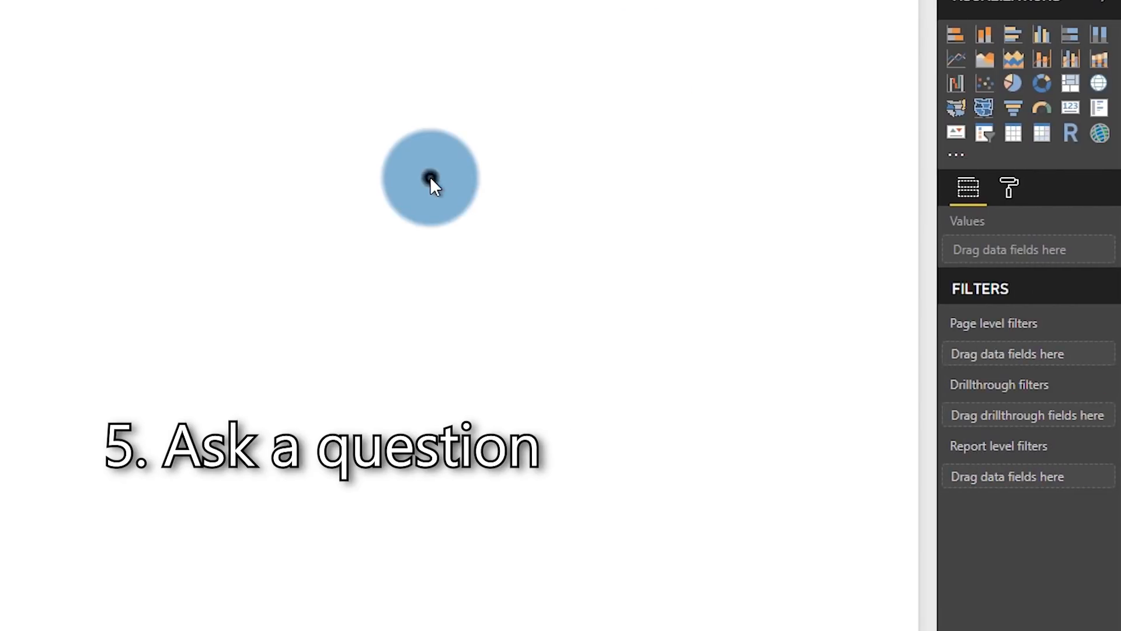
Ask Q&A for product cost by country and show the result as a map
click(983, 36)
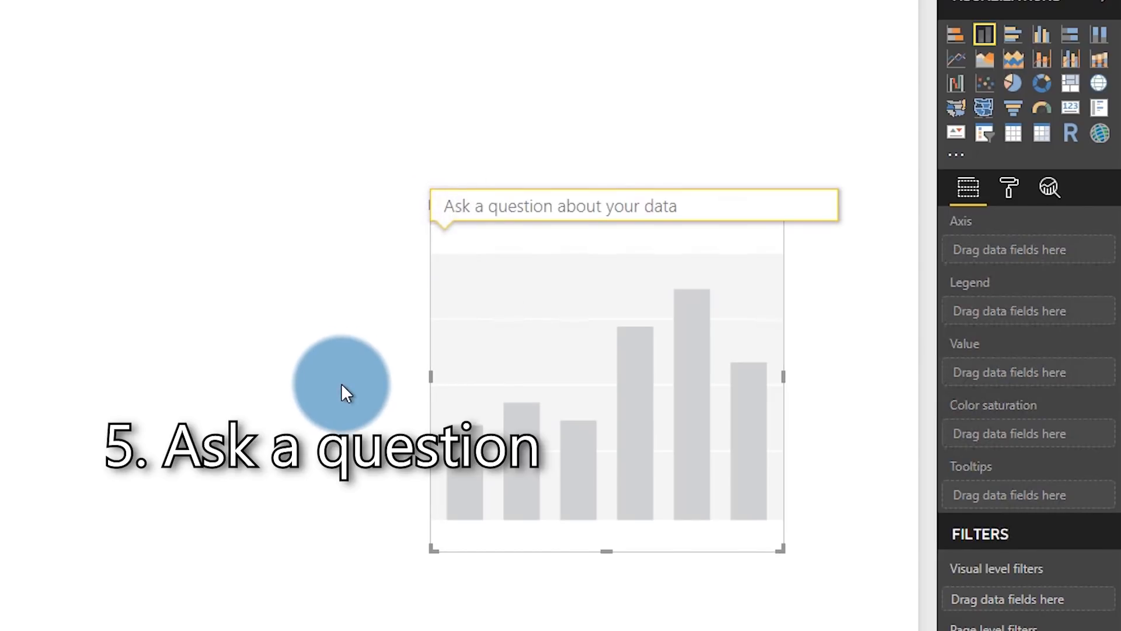
text(cost by)
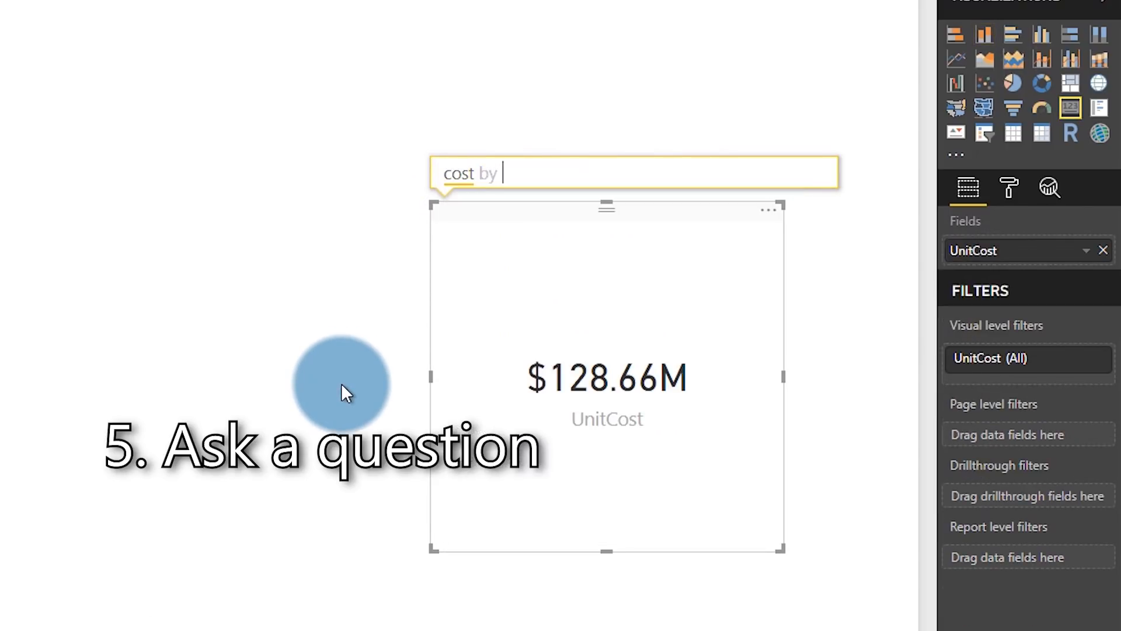
text(product name)
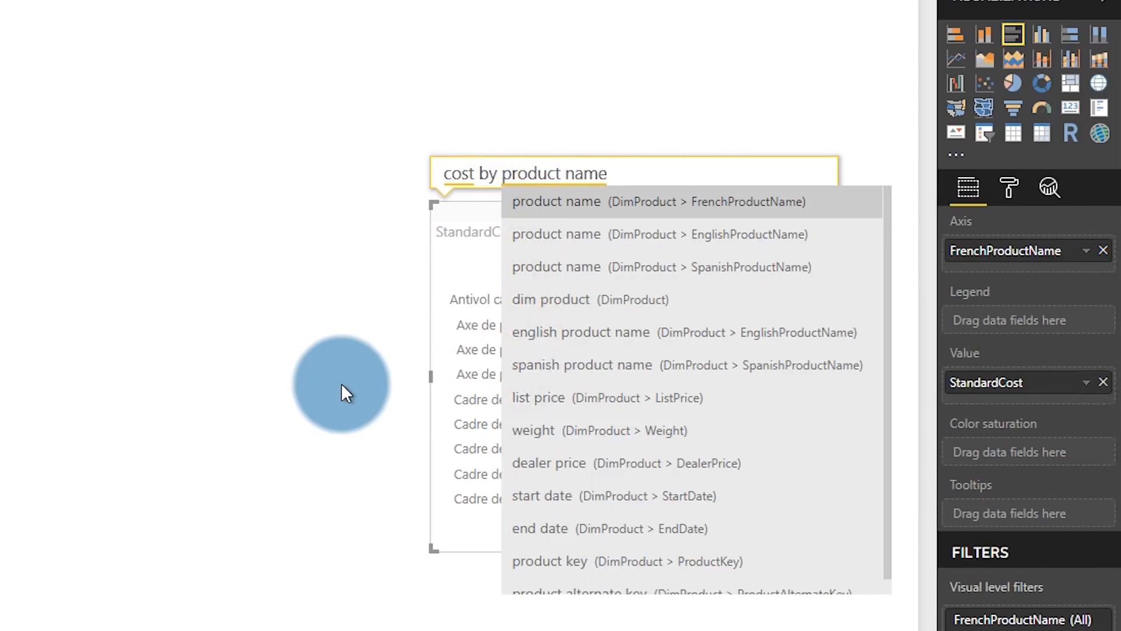
click(556, 234)
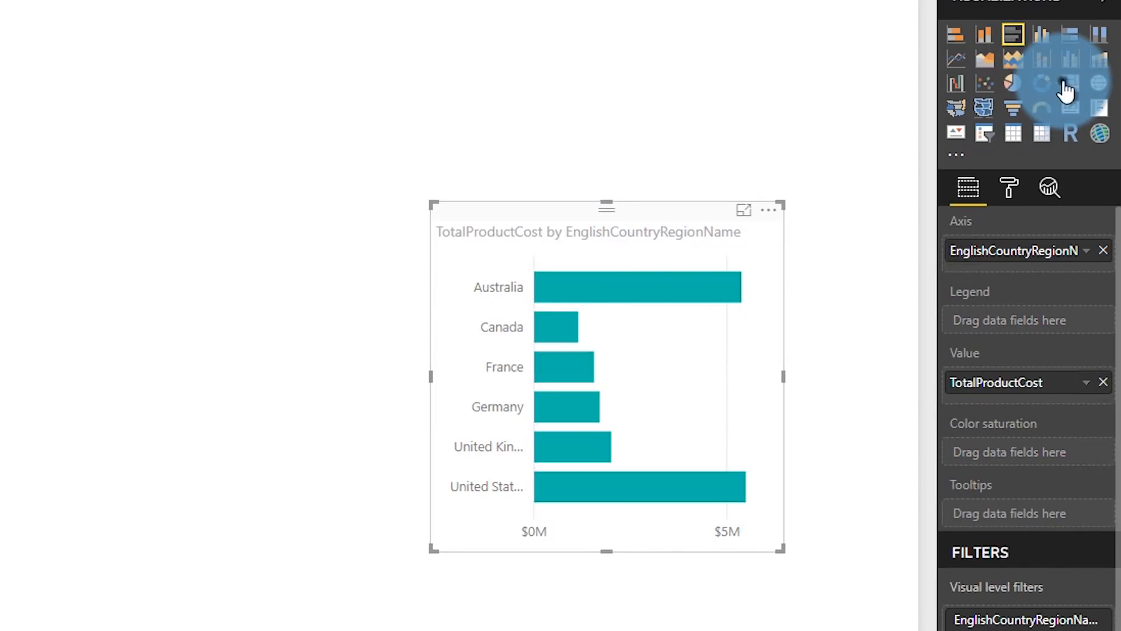
click(1071, 82)
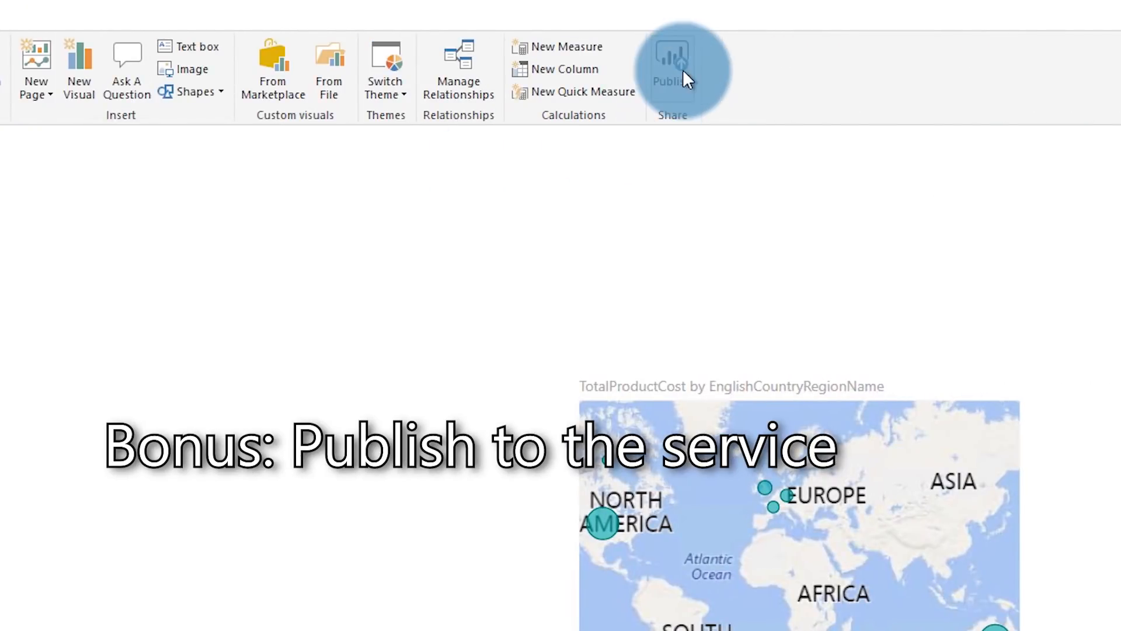
Save as Sales.pbix, publish to the Sales Group workspace, and view the report online
click(672, 56)
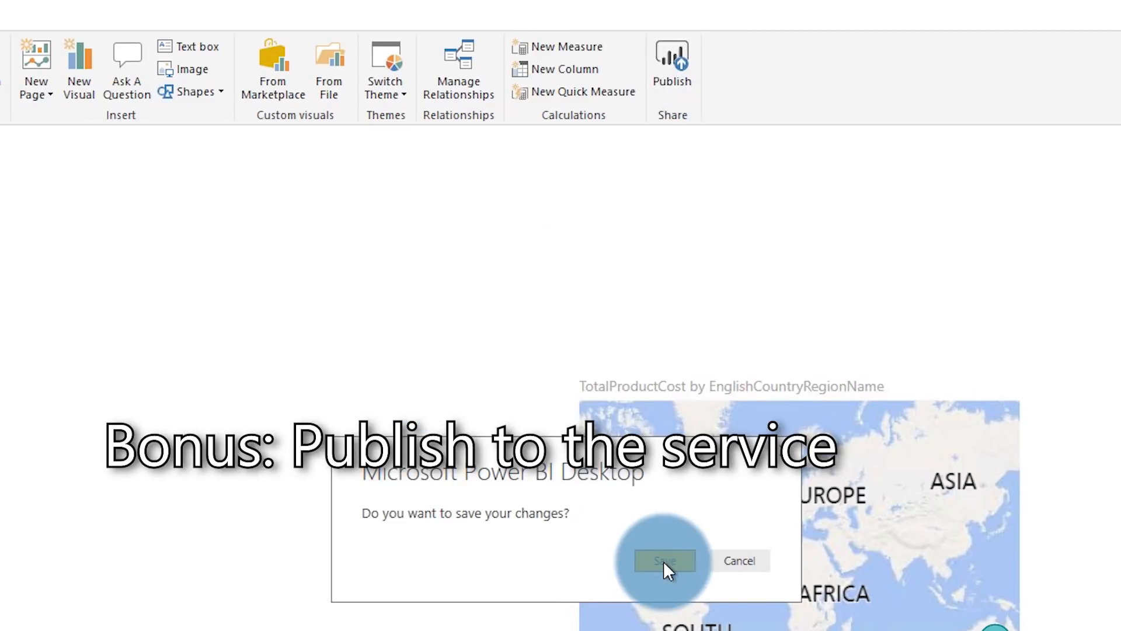
click(664, 560)
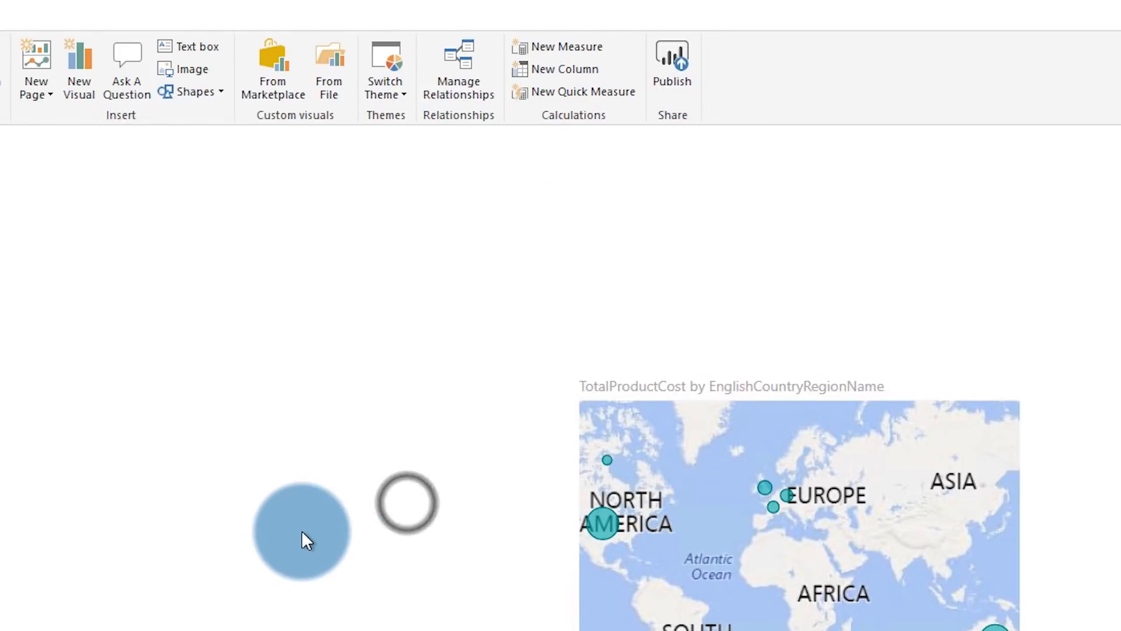
click(672, 58)
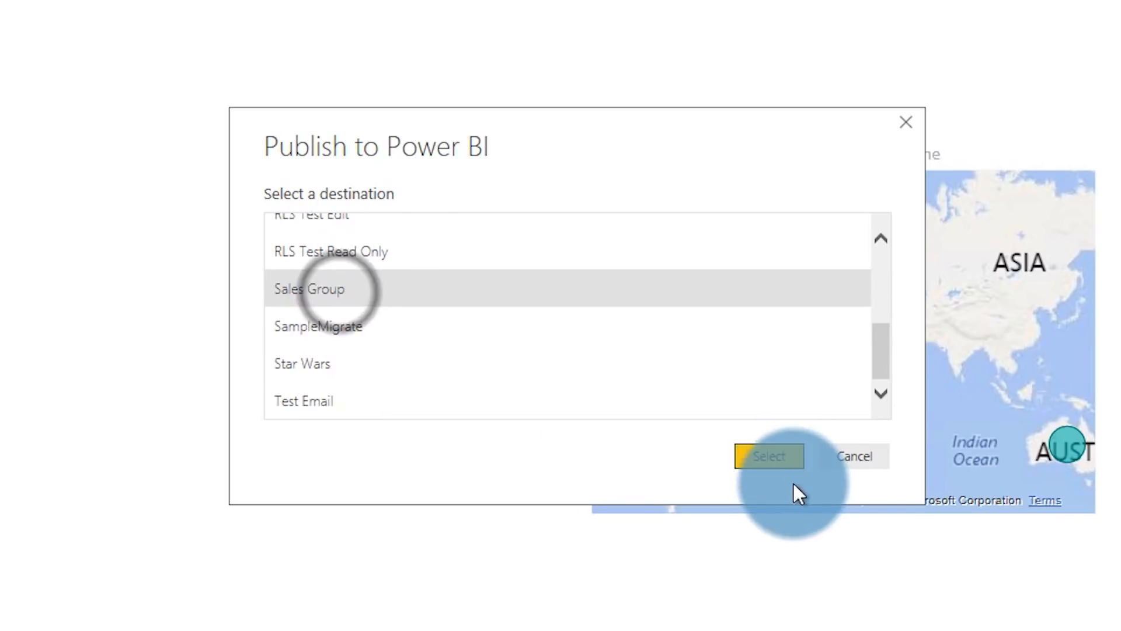
click(769, 456)
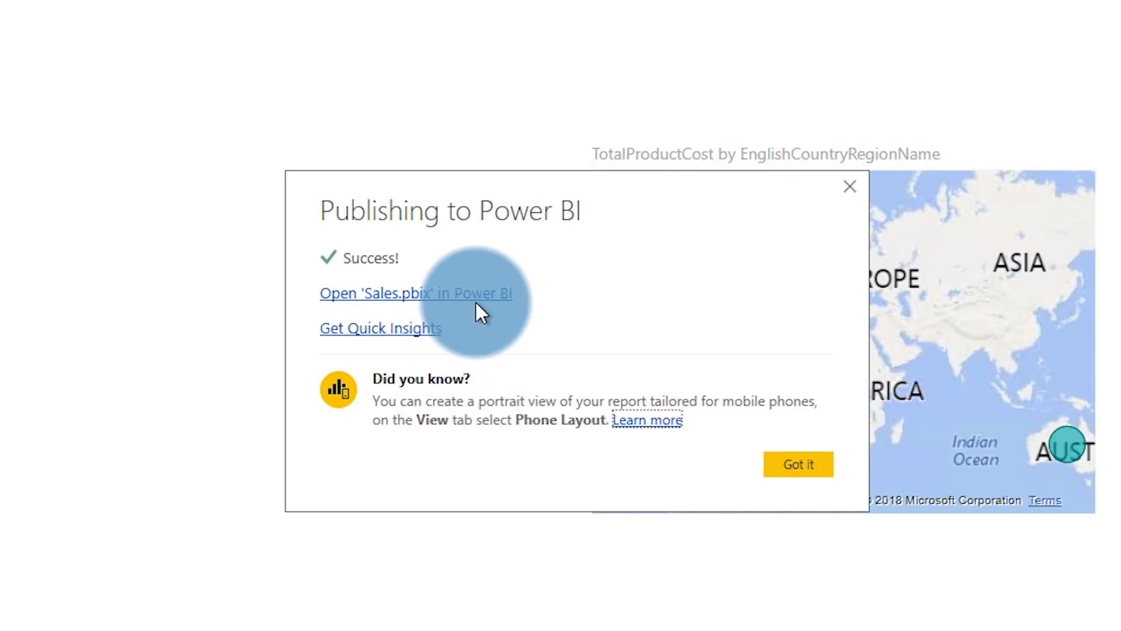
click(415, 293)
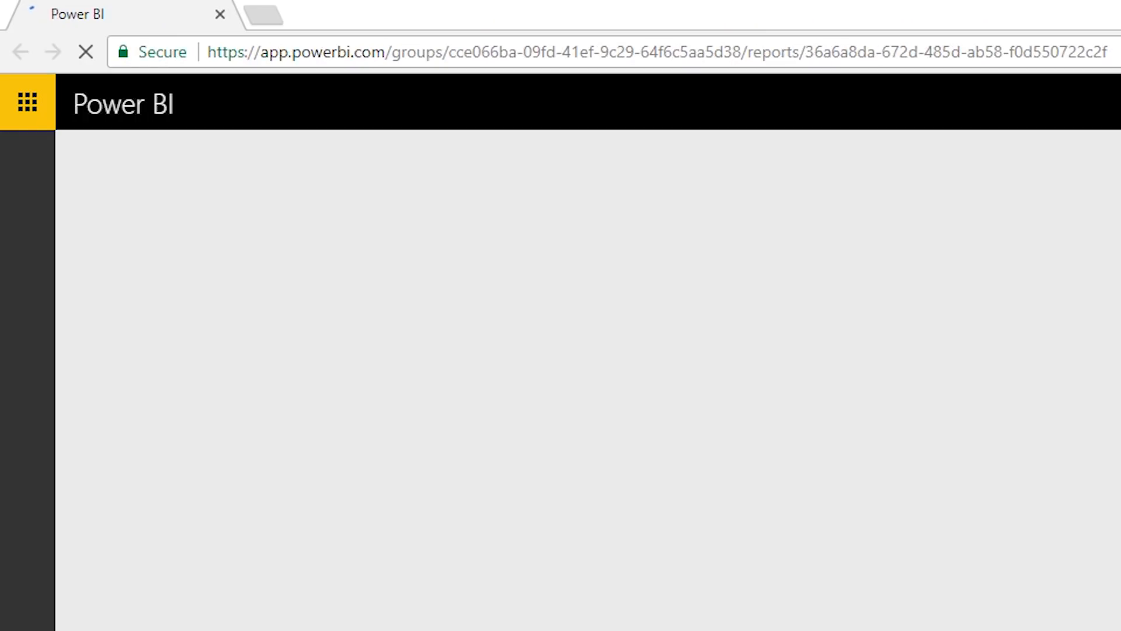